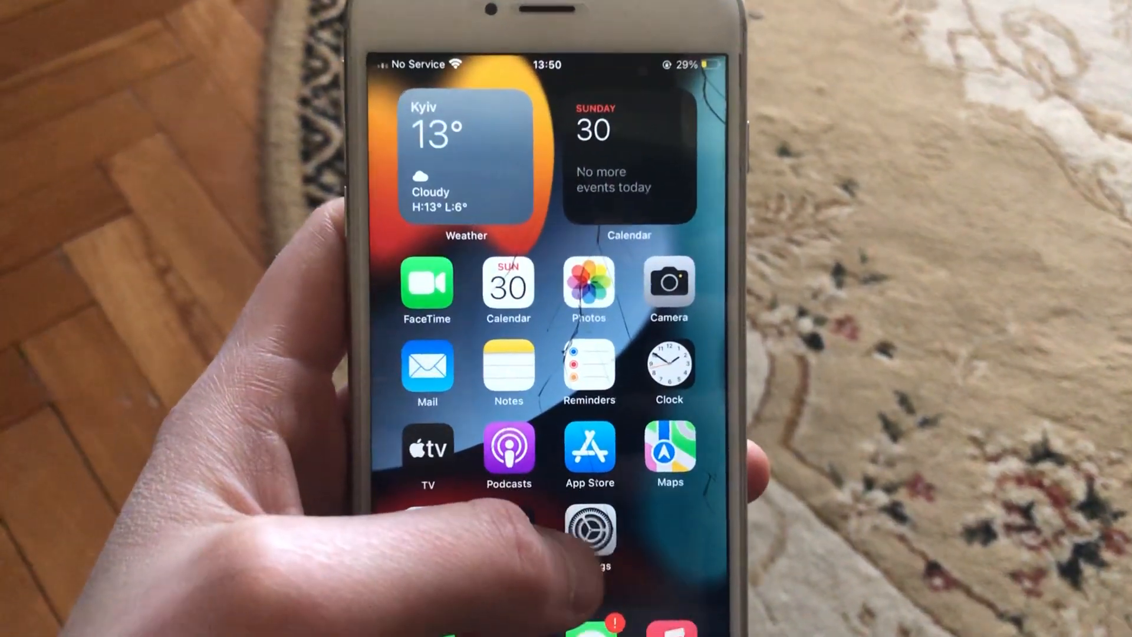
Check in Wi-Fi settings that the phone is connected, then return to the main settings list
{"action": "left_click", "coordinate": [590, 534]}
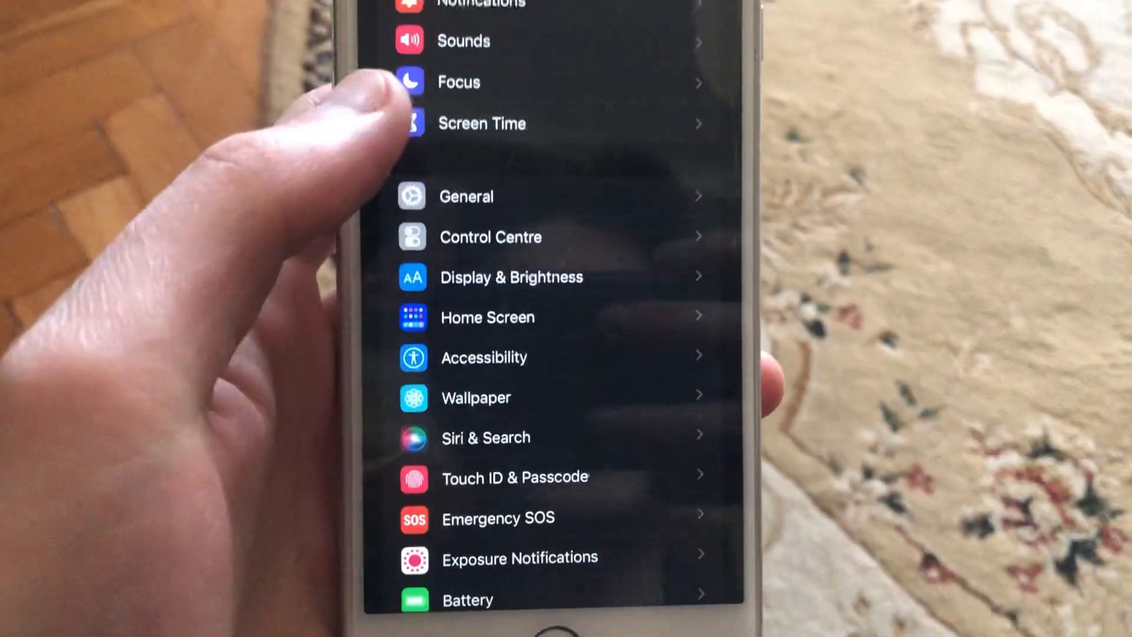
{"action": "scroll", "scroll_direction": "down", "scroll_amount": 3}
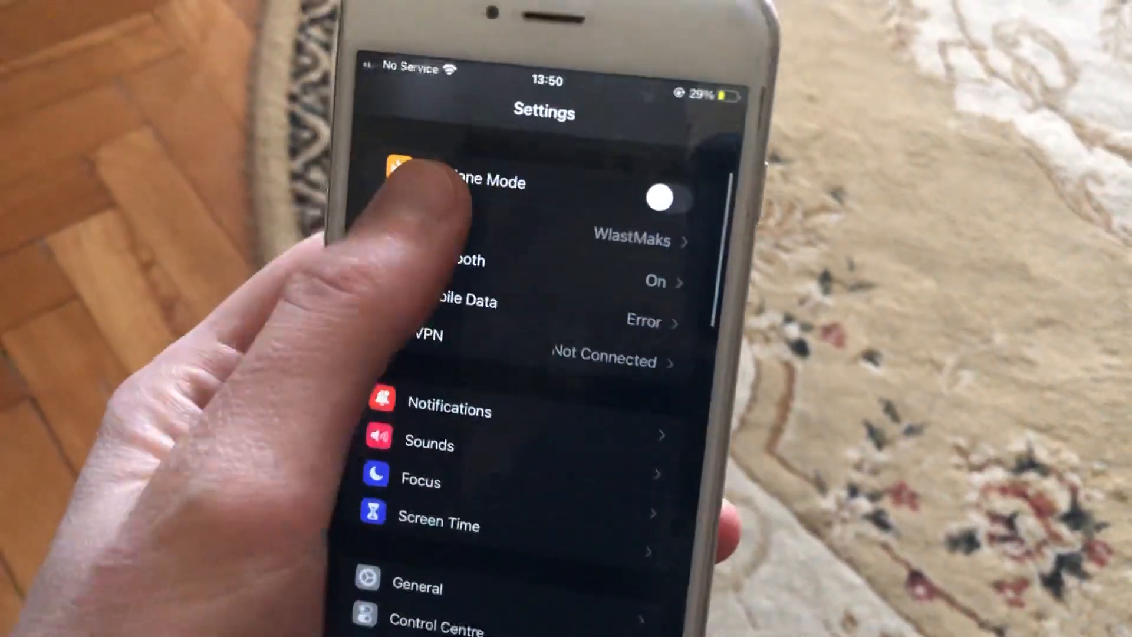
{"action": "left_click", "coordinate": [448, 240]}
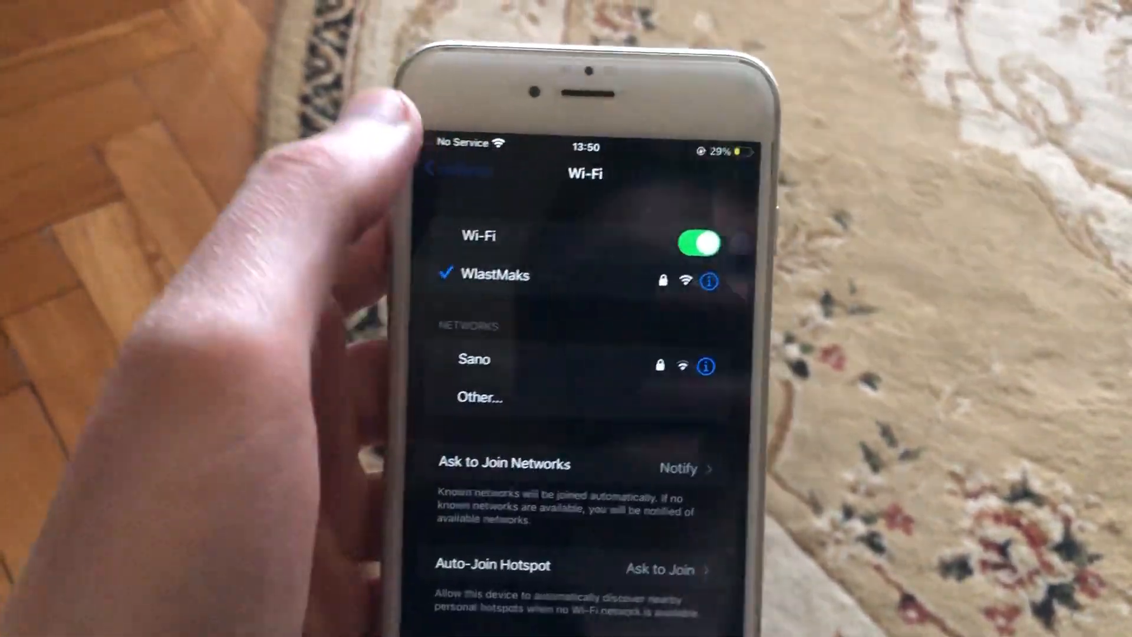
{"action": "left_click", "coordinate": [448, 170]}
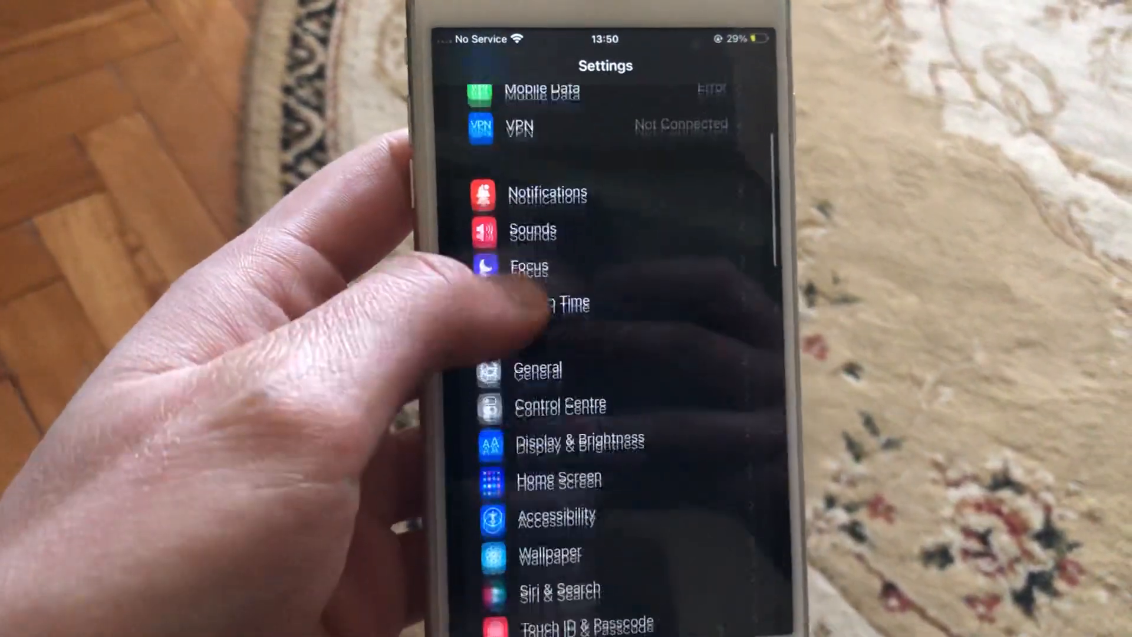
Browse the General settings section, then exit Settings to the home screen
{"action": "left_click", "coordinate": [538, 370]}
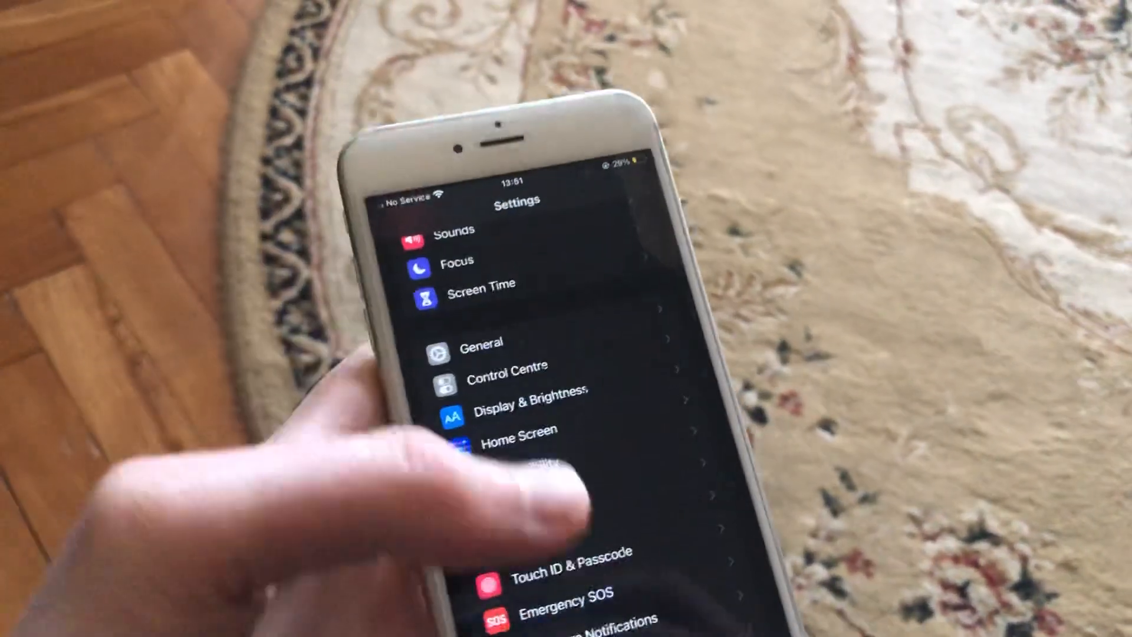
{"action": "key", "text": "home"}
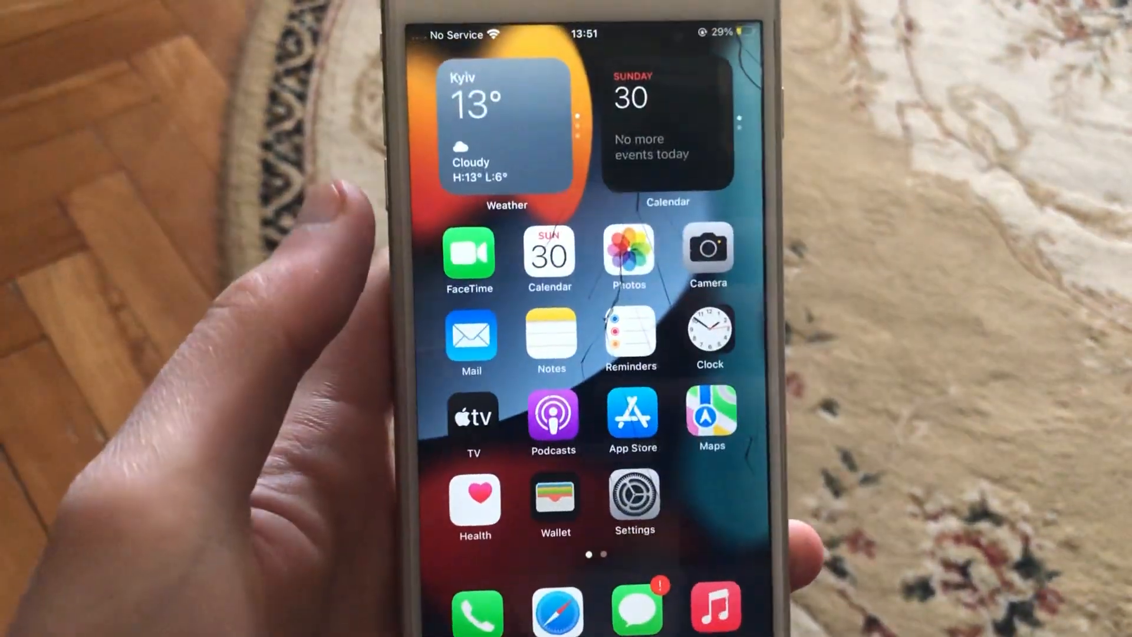